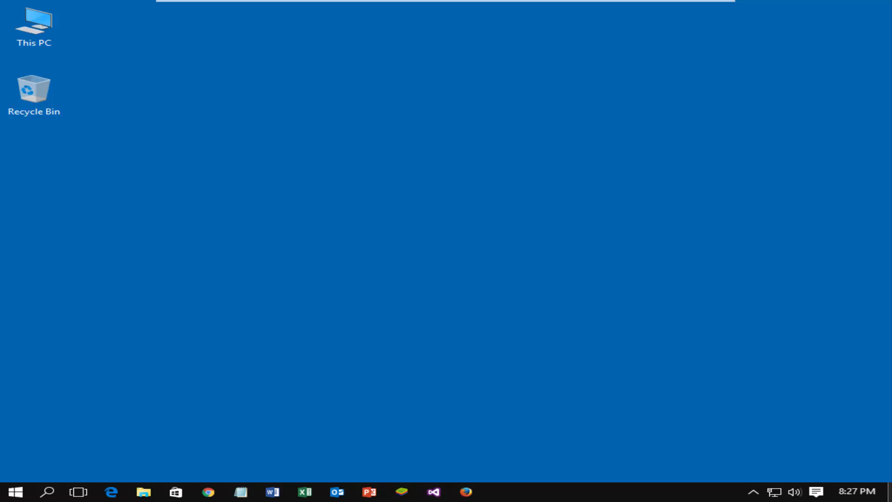
mouse_move(603, 480)
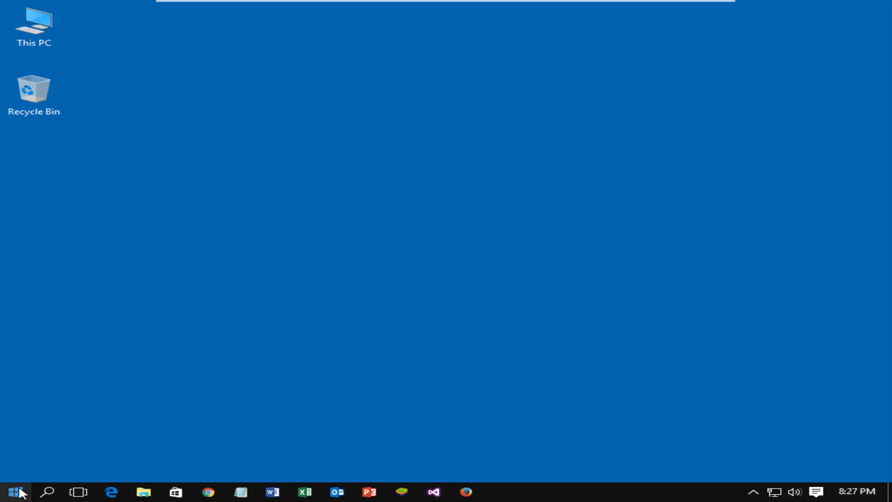
Launch services.msc from the Run dialog reached through the Start right-click menu
right_click(9, 491)
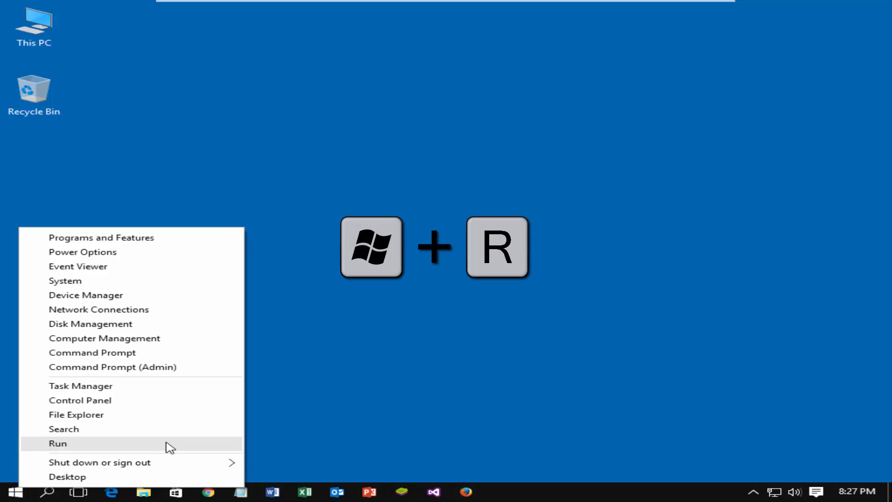
left_click(58, 443)
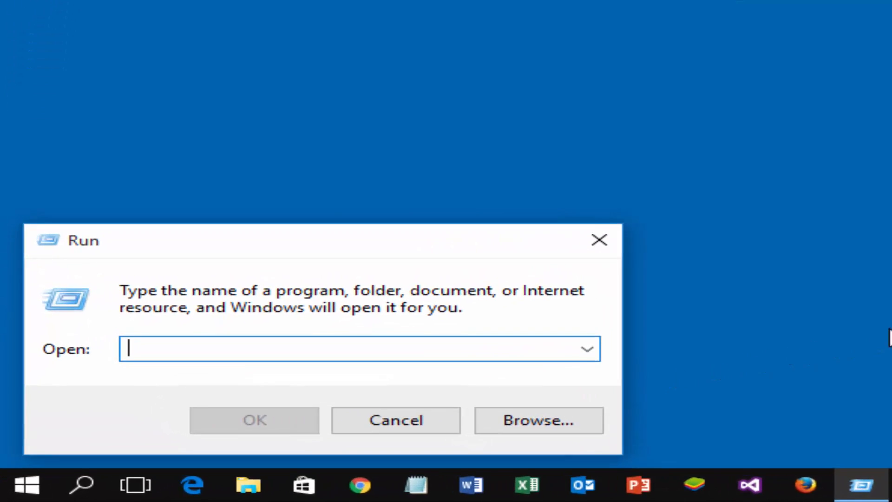
type("services.msc")
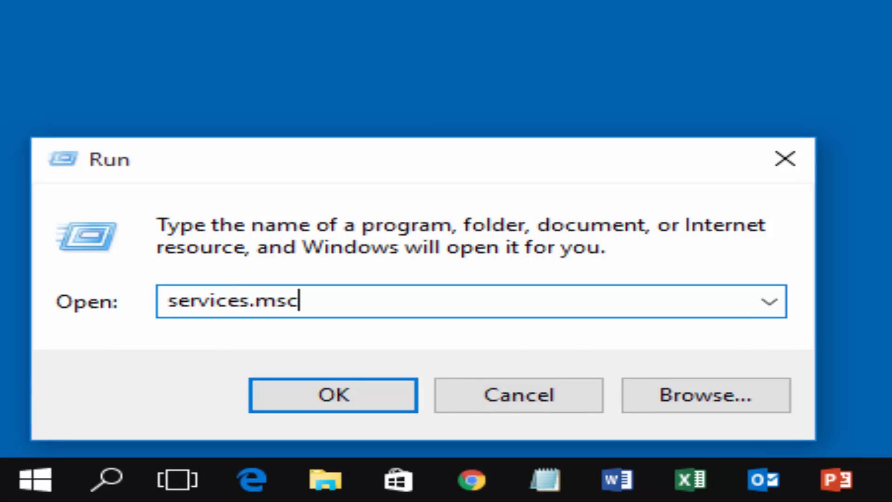
left_click(333, 394)
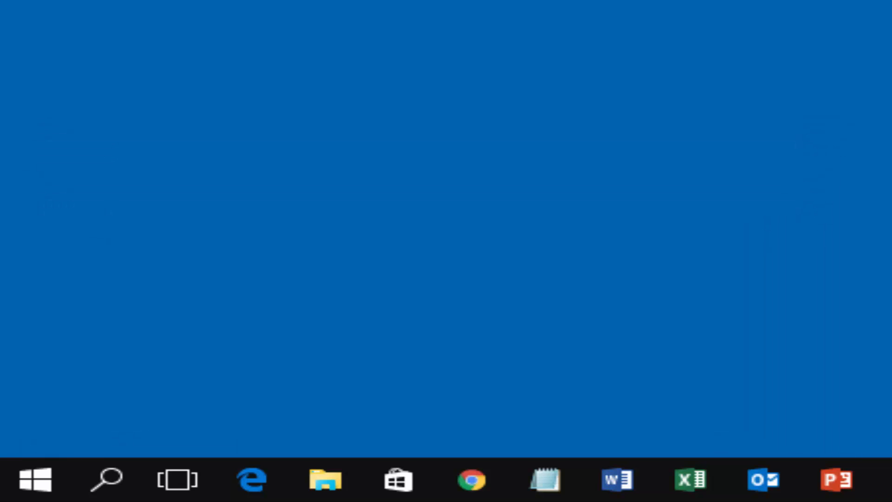
Scroll the services list down and select the Windows Update service
left_click(498, 492)
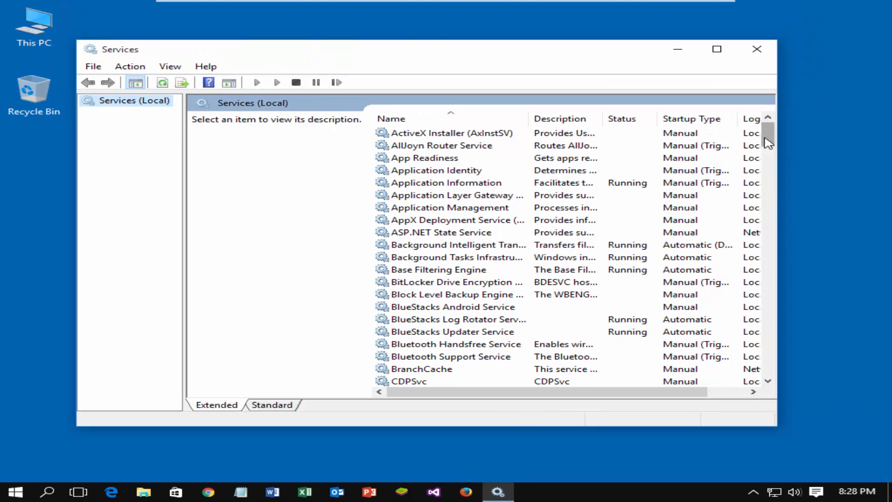
scroll("down", 3)
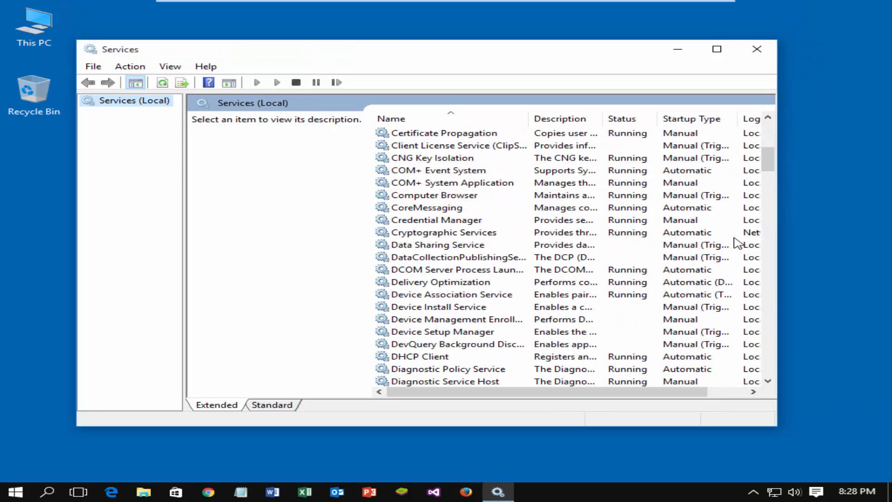
scroll("down", 3)
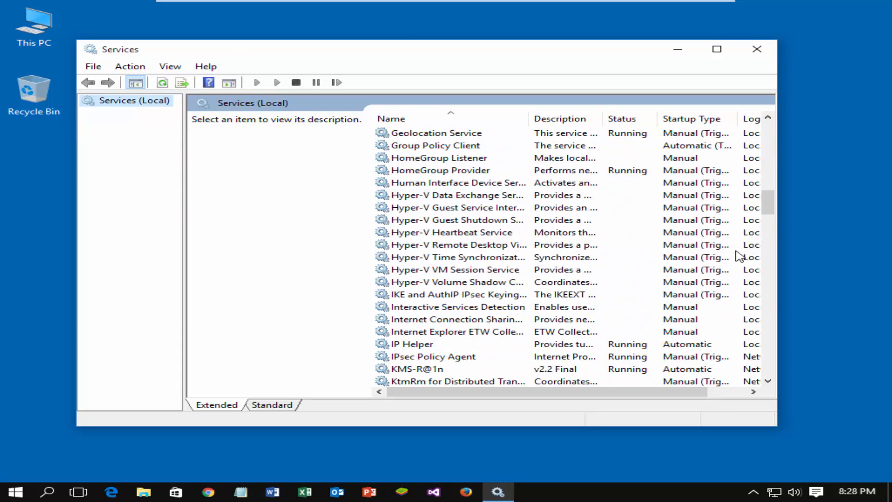
scroll("down", 3)
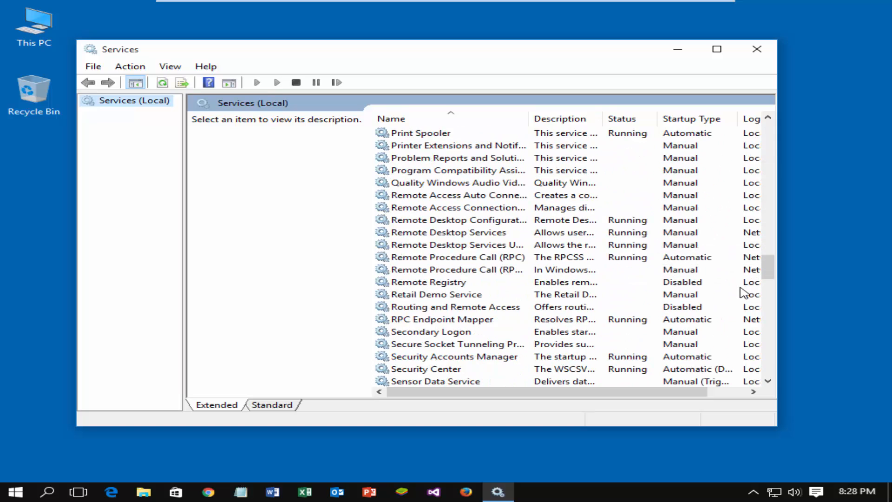
scroll("down", 3)
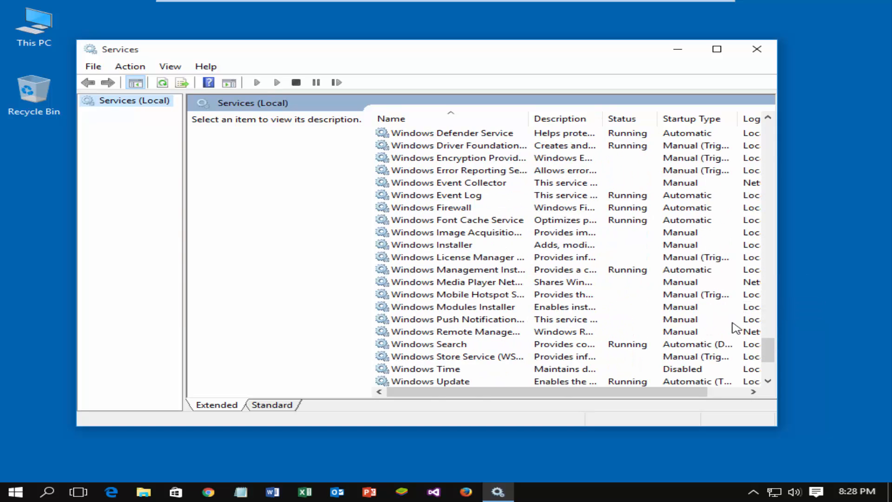
scroll("down", 3)
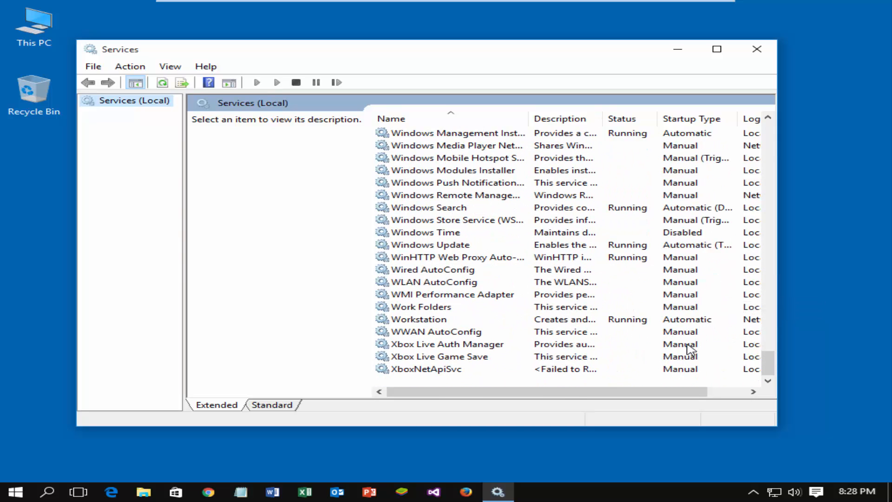
left_click(431, 244)
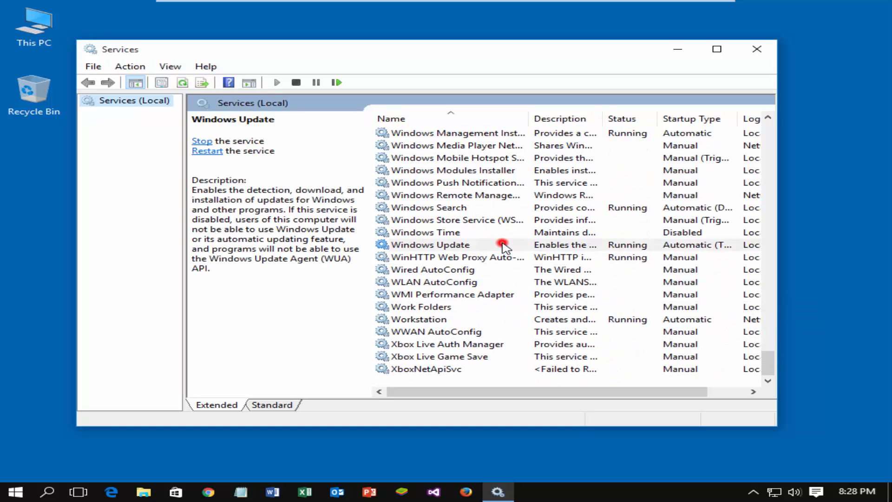
left_click(430, 244)
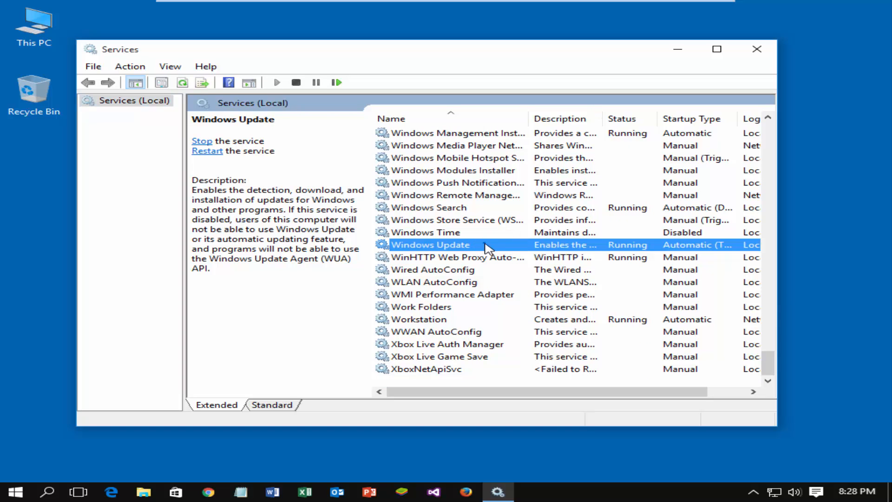
In Windows Update's properties, set Startup type to Disabled and stop the service
double_click(430, 244)
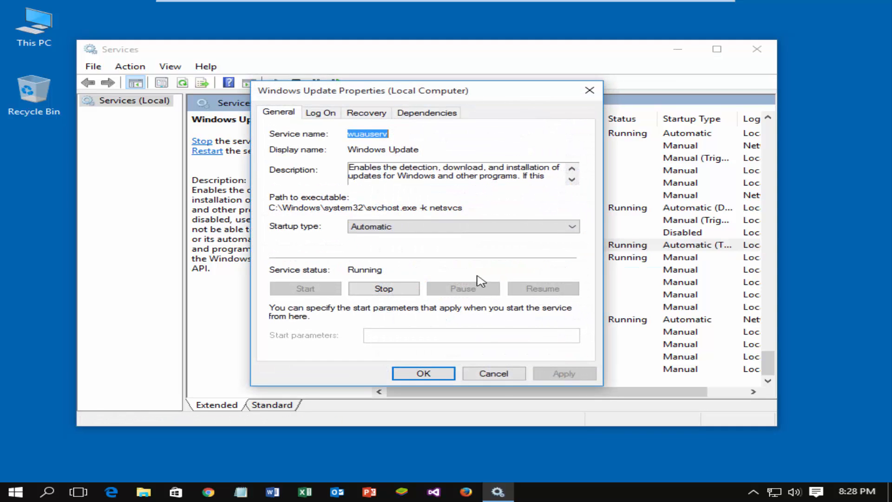
left_click(574, 226)
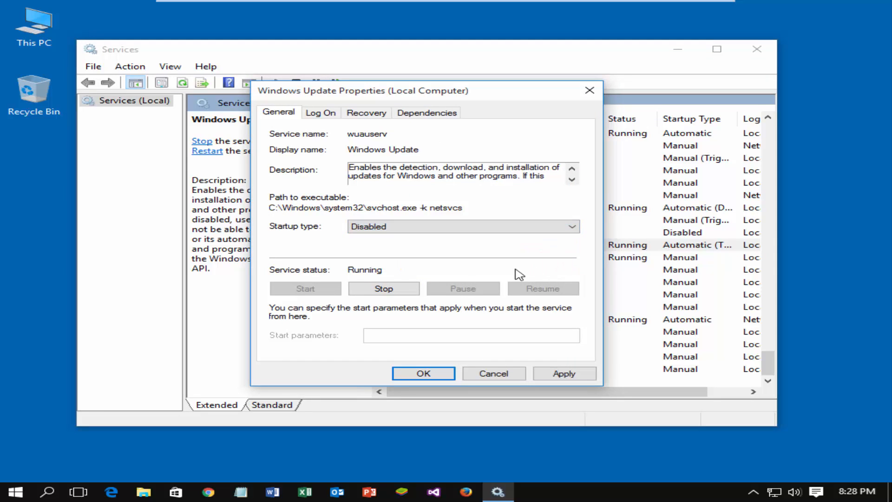
mouse_move(384, 288)
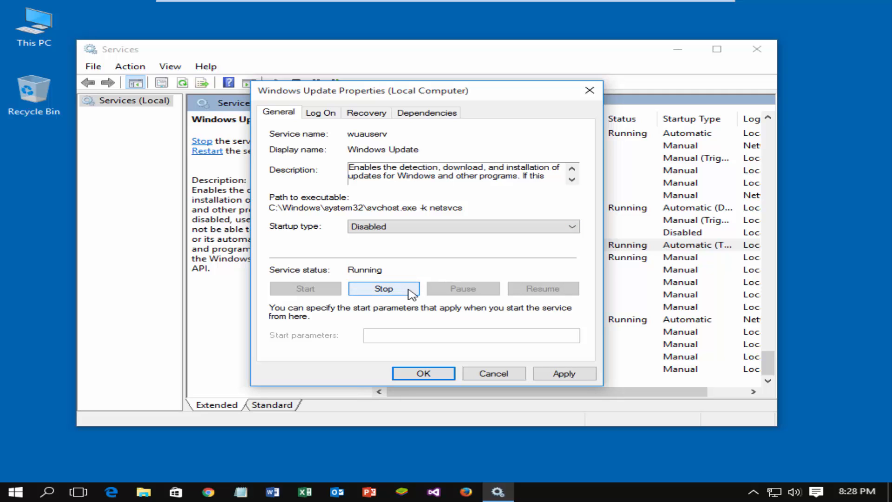
left_click(384, 288)
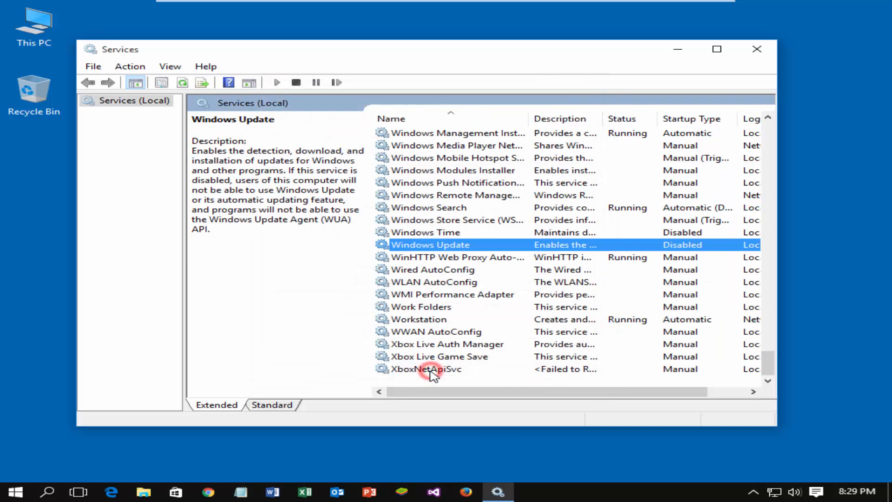
mouse_move(757, 49)
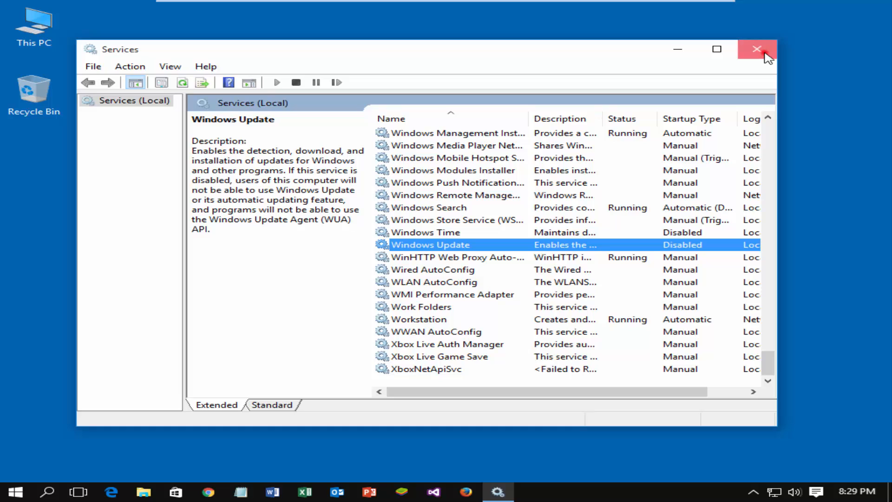
Close the Services console, leaving the desktop showing
left_click(757, 49)
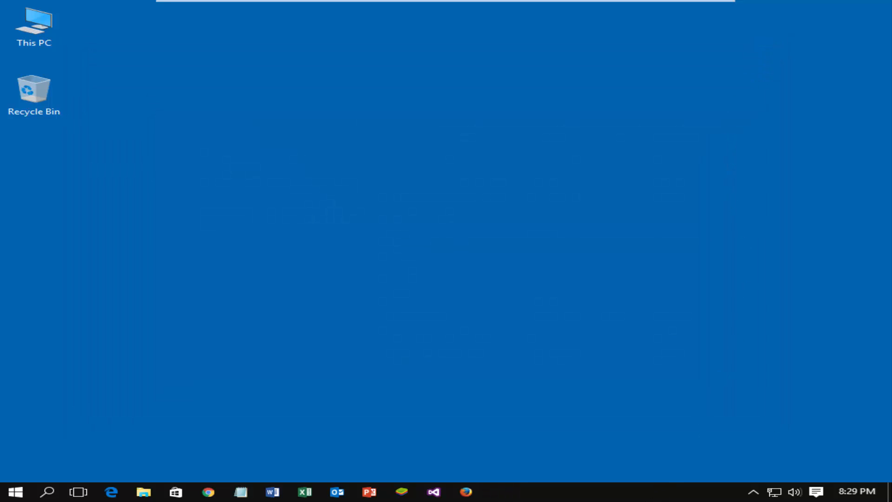